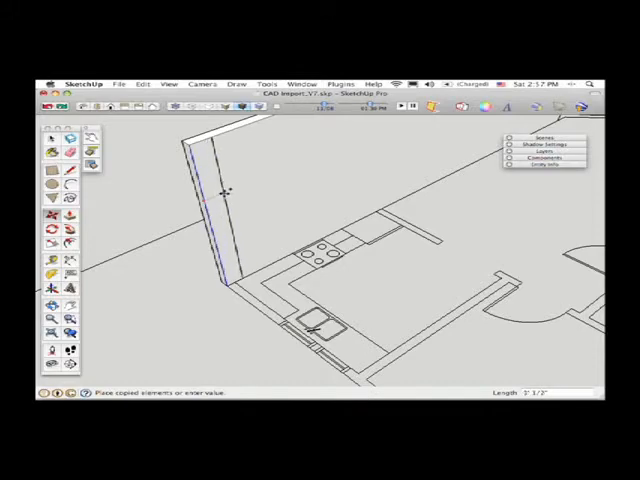
mouse_move(228, 193)
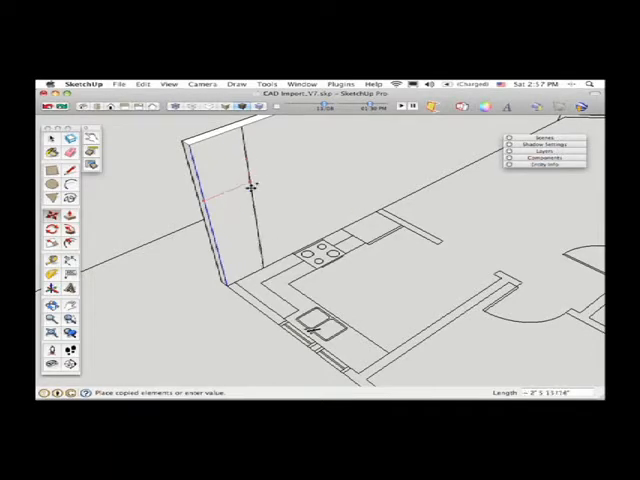
Step: Place a copy of the wall's vertical edge farther along the red axis beside the counter
left_click_drag(250, 185, 290, 185)
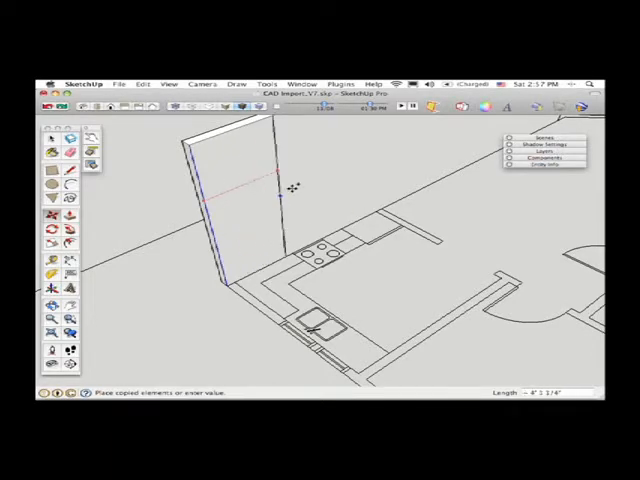